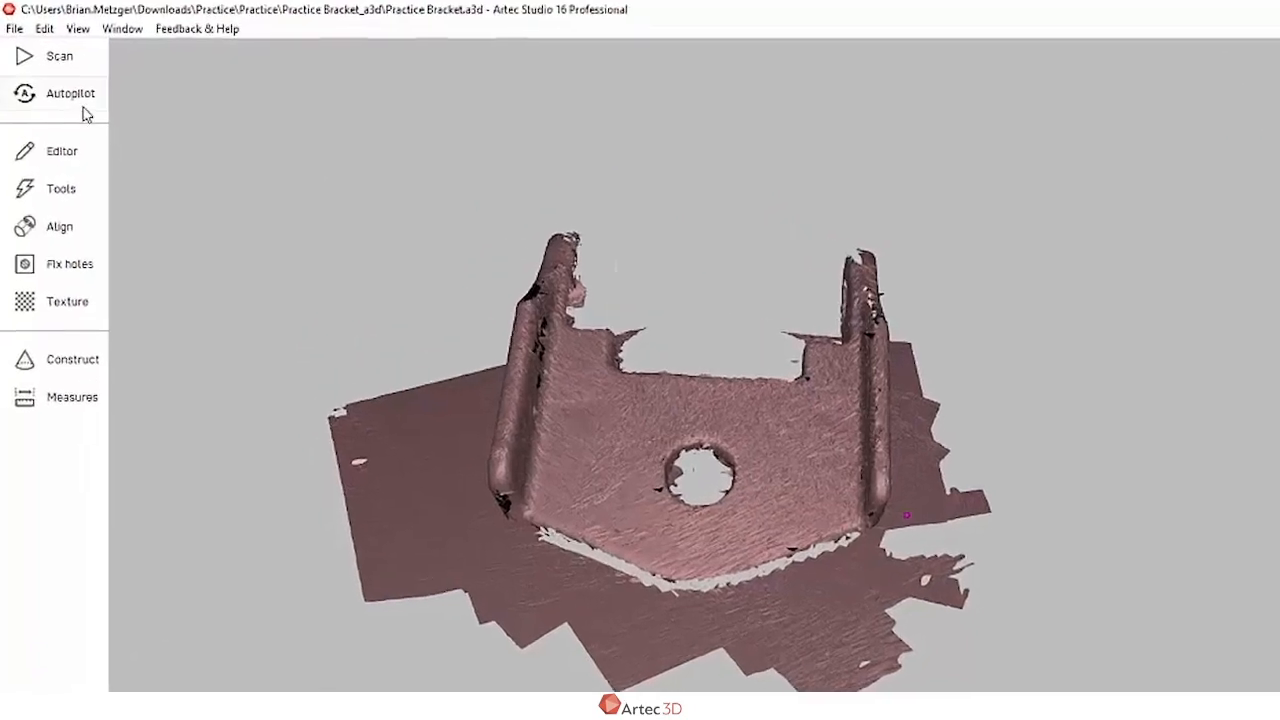
# Step: Start Autopilot and include all the bracket scans for model creation
pyautogui.click(70, 94)
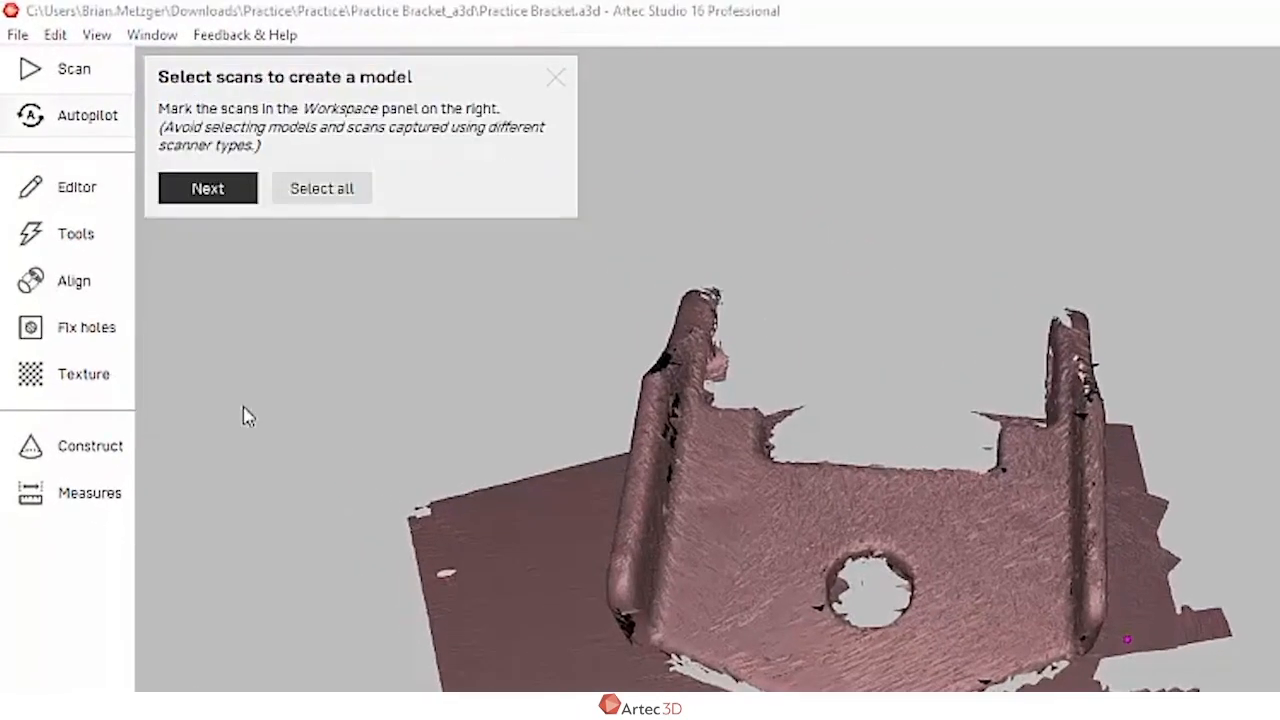
pyautogui.click(320, 188)
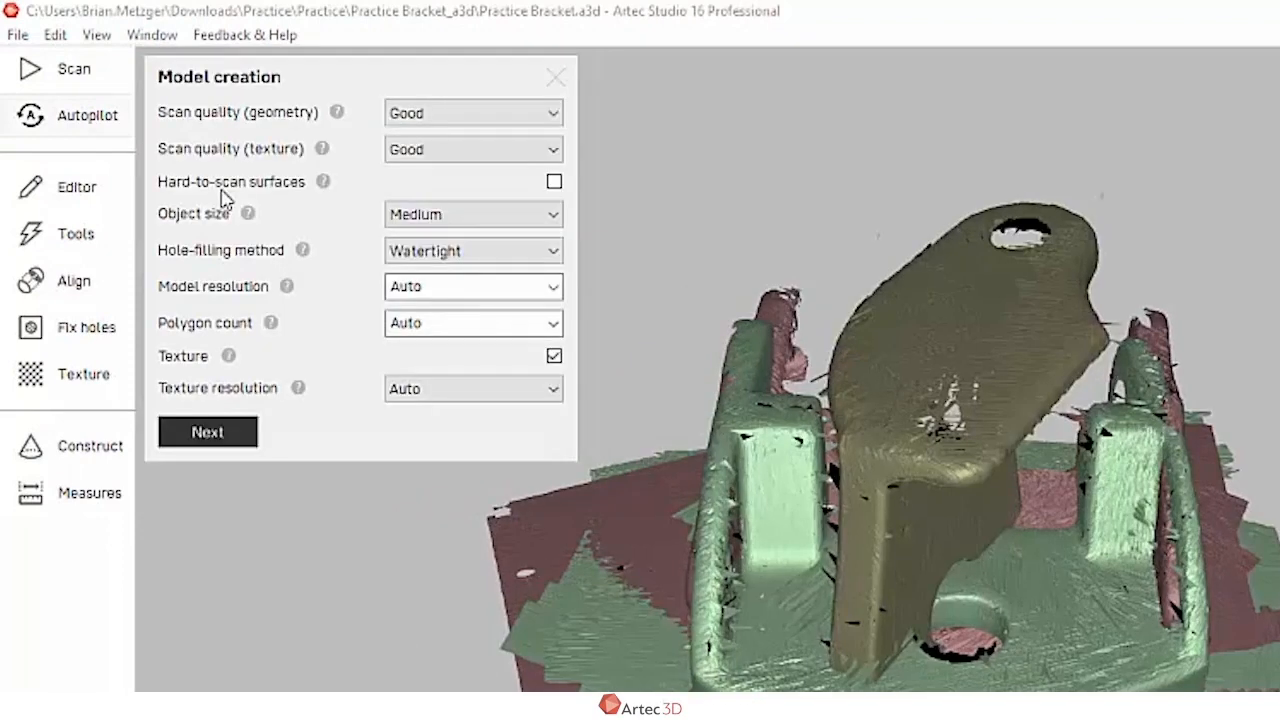
# Step: Leave geometry scan quality at Good, view its examples, and rate texture scan quality as Bad
pyautogui.click(472, 112)
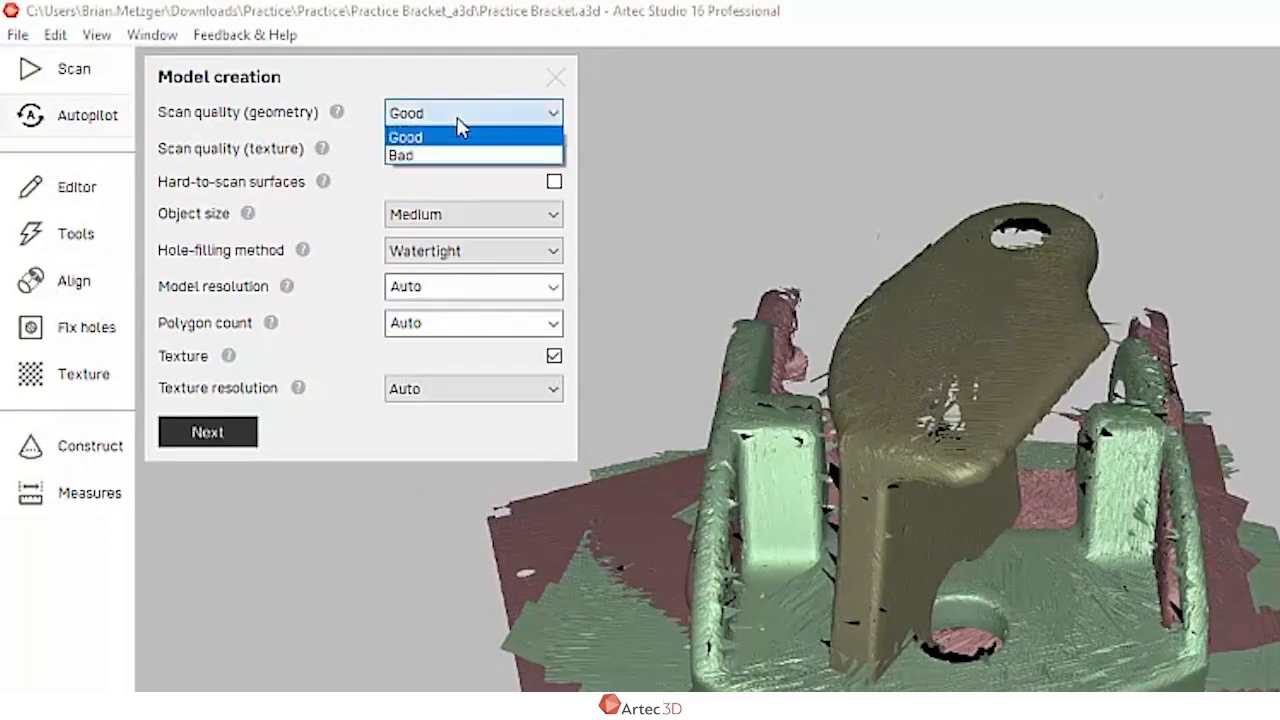
pyautogui.click(404, 136)
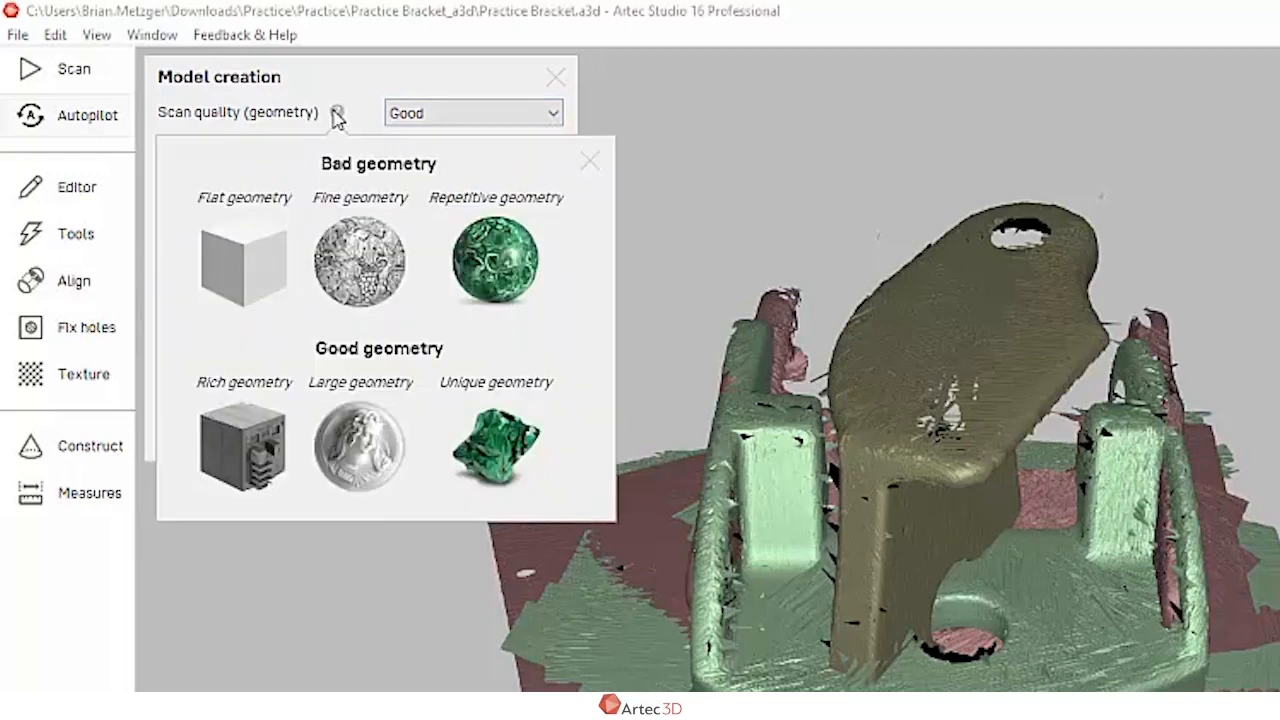
pyautogui.click(472, 148)
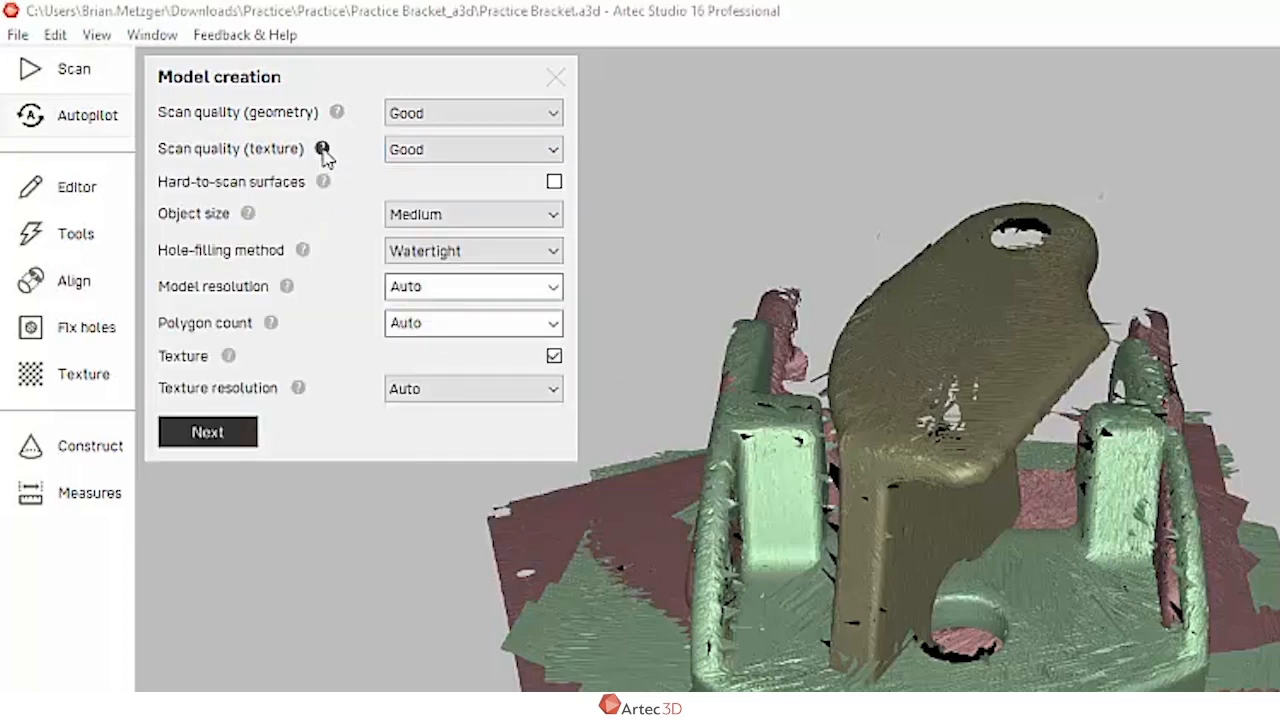
pyautogui.click(472, 148)
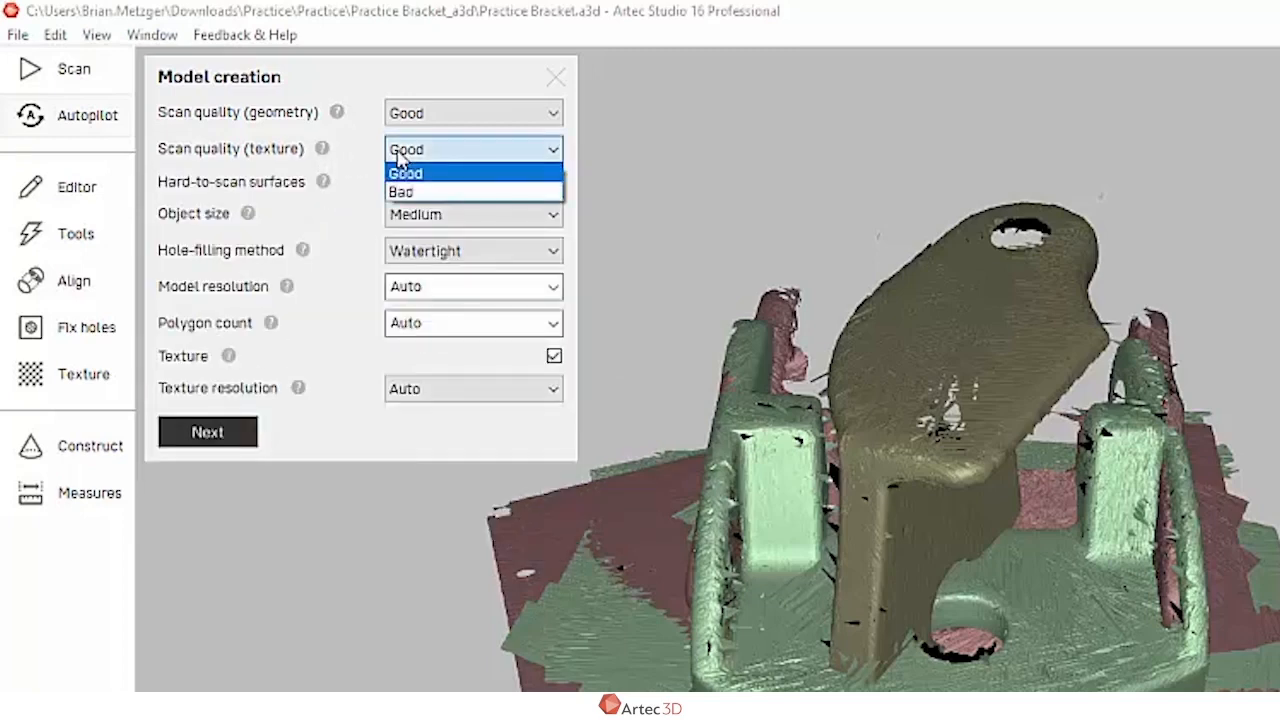
pyautogui.click(400, 192)
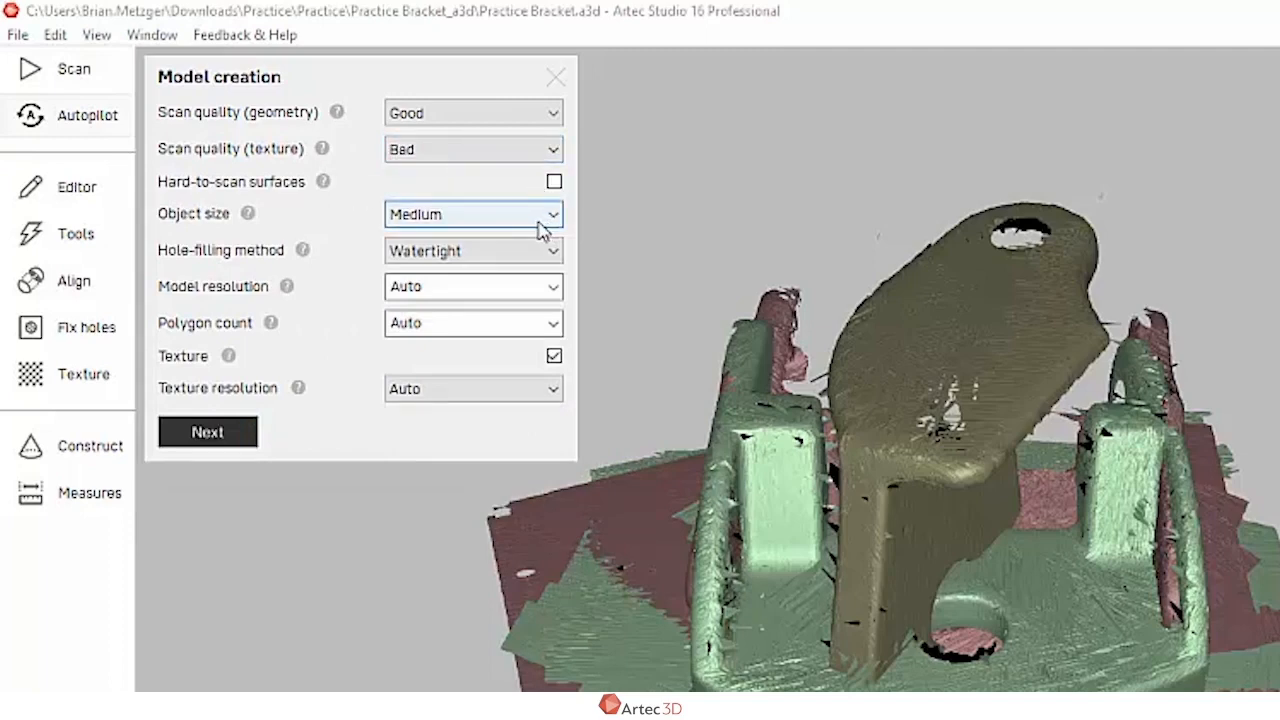
# Step: Fill holes by radius 5 mm, set model resolution 0.3, turn off texture and continue
pyautogui.click(472, 250)
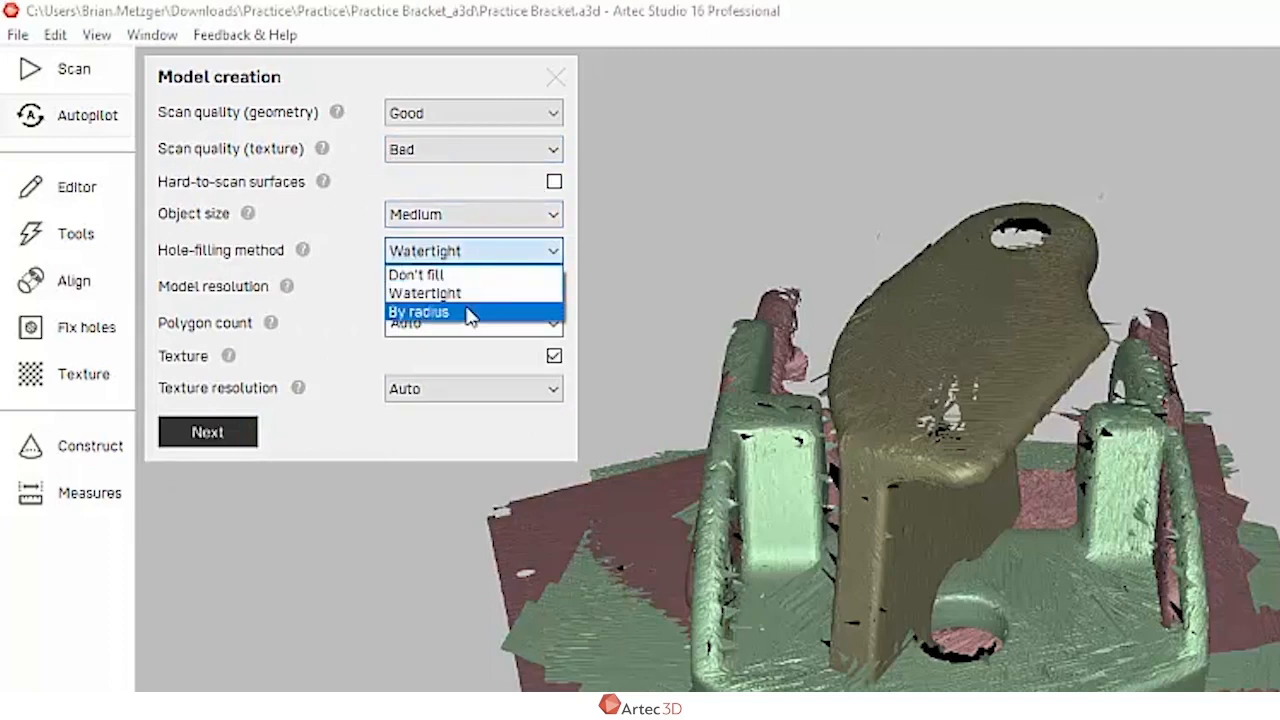
pyautogui.click(418, 312)
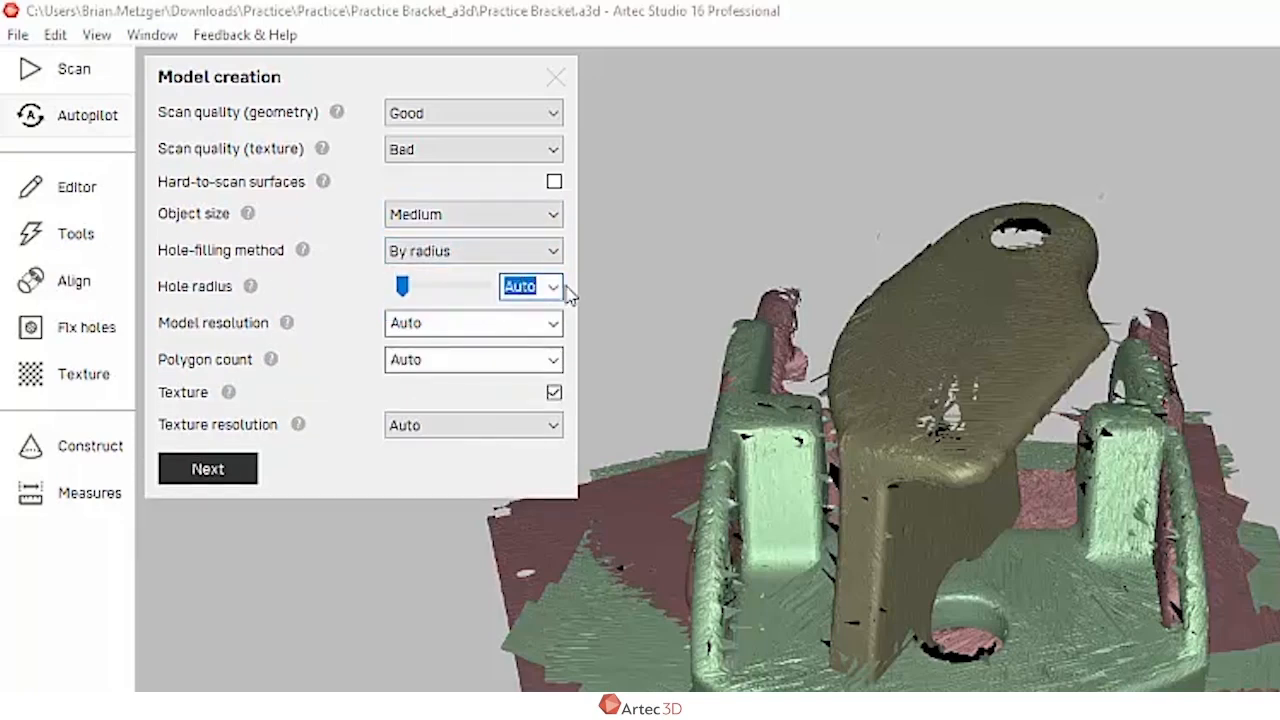
pyautogui.write('5')
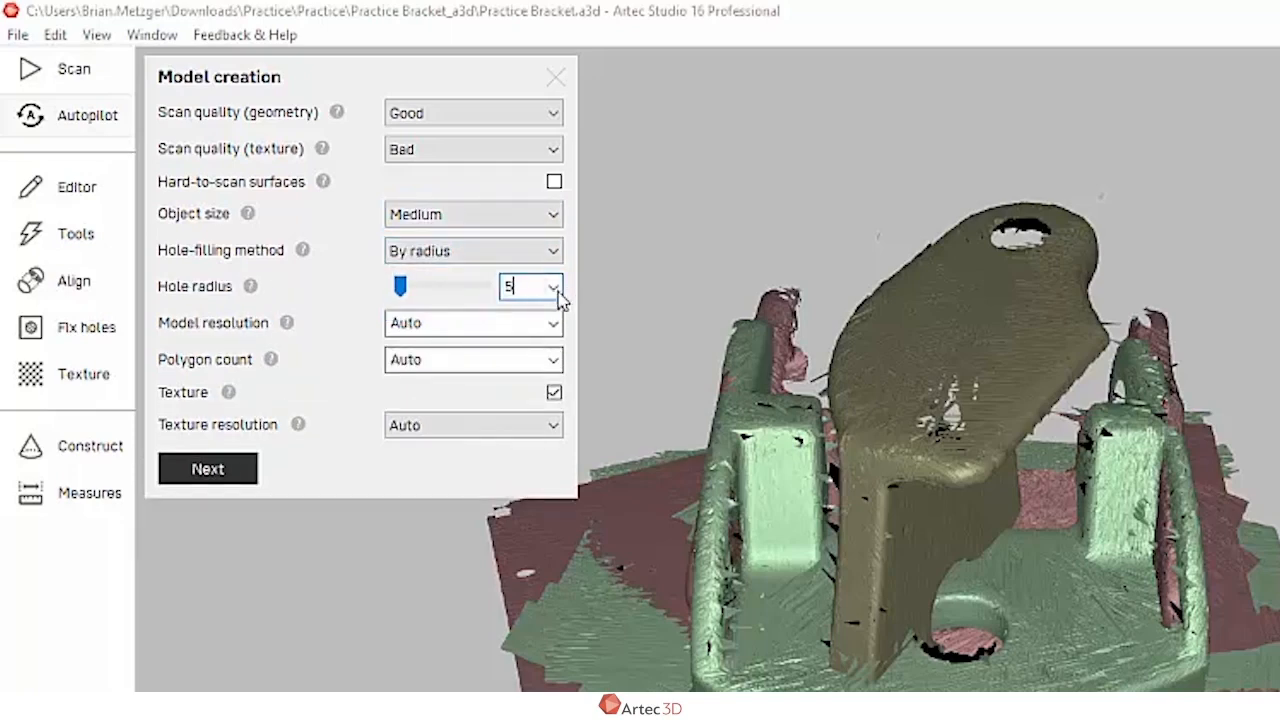
pyautogui.click(470, 322)
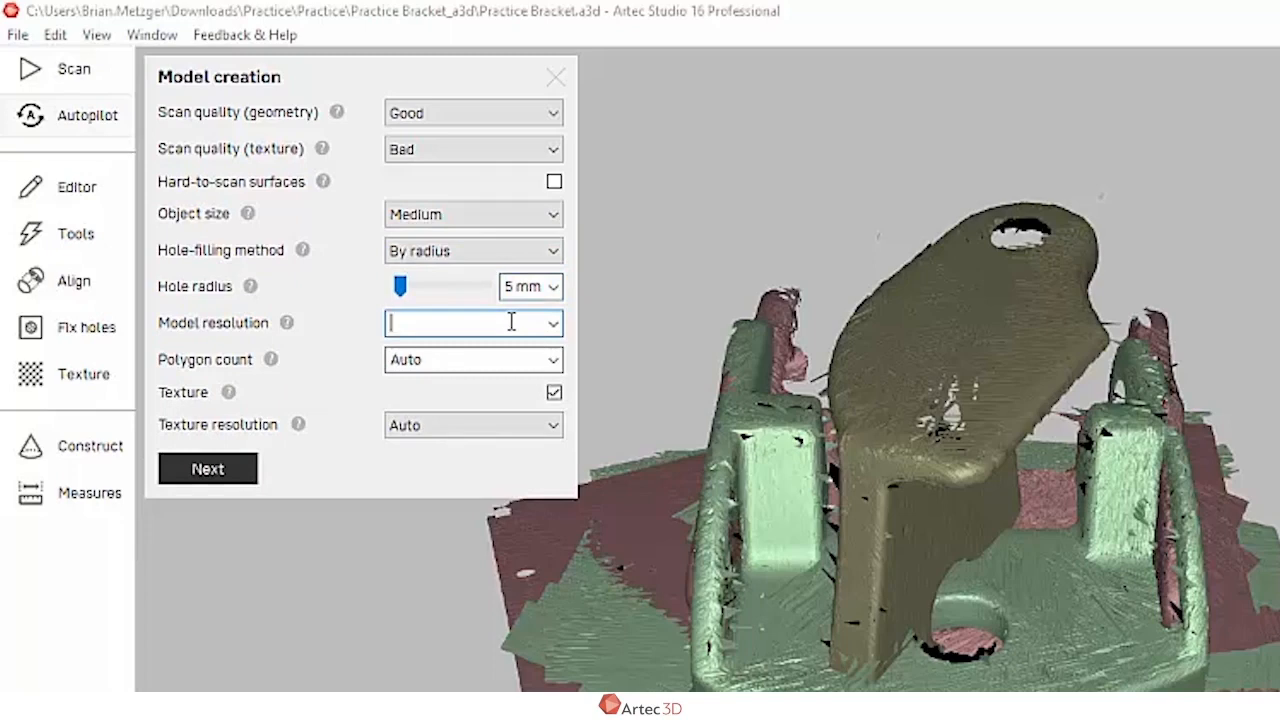
pyautogui.write('0.3')
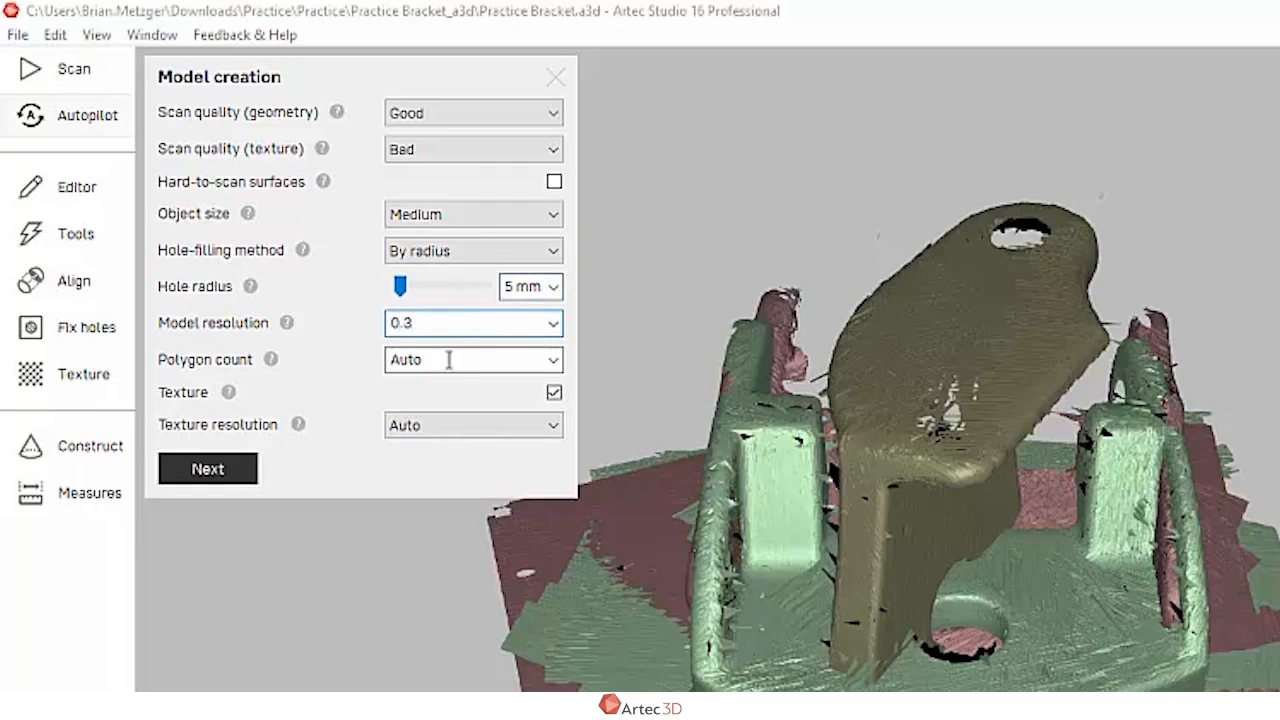
pyautogui.click(464, 360)
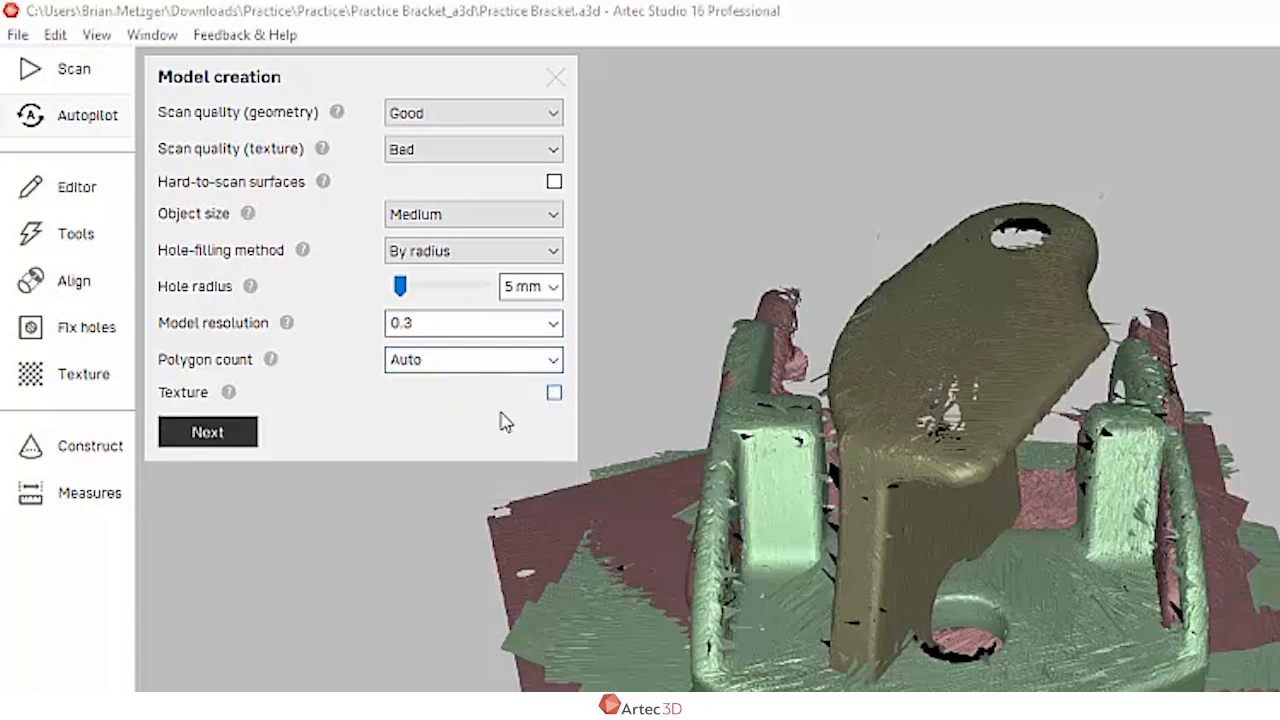
pyautogui.click(208, 432)
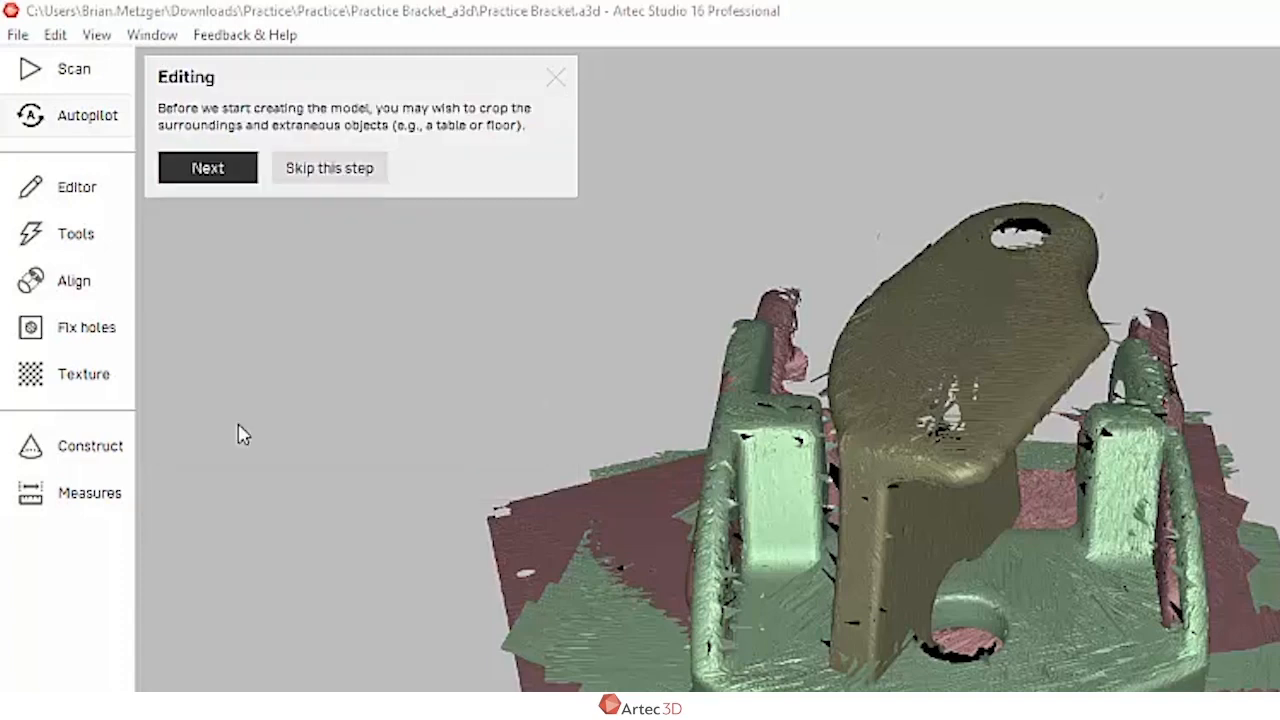
# Step: Skip cropping the surroundings to reach the Alignment step
pyautogui.click(208, 168)
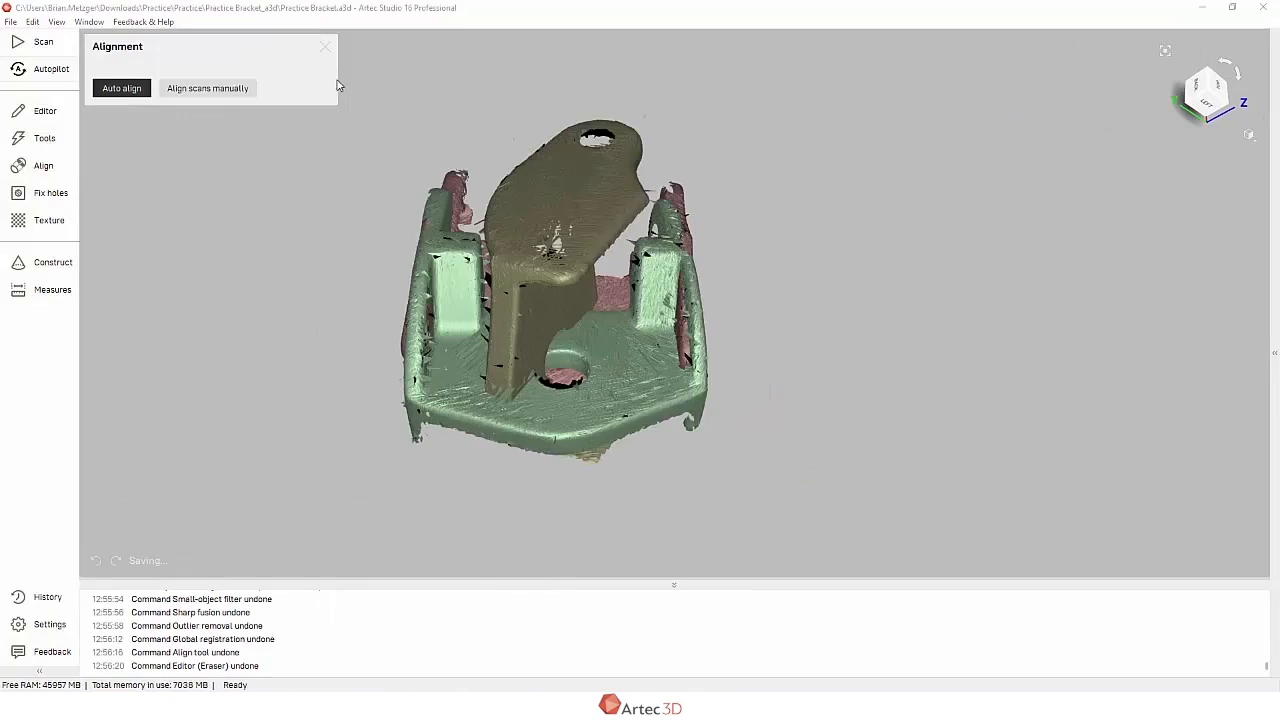
# Step: Auto align the bracket scans and confirm they are aligned correctly
pyautogui.click(120, 88)
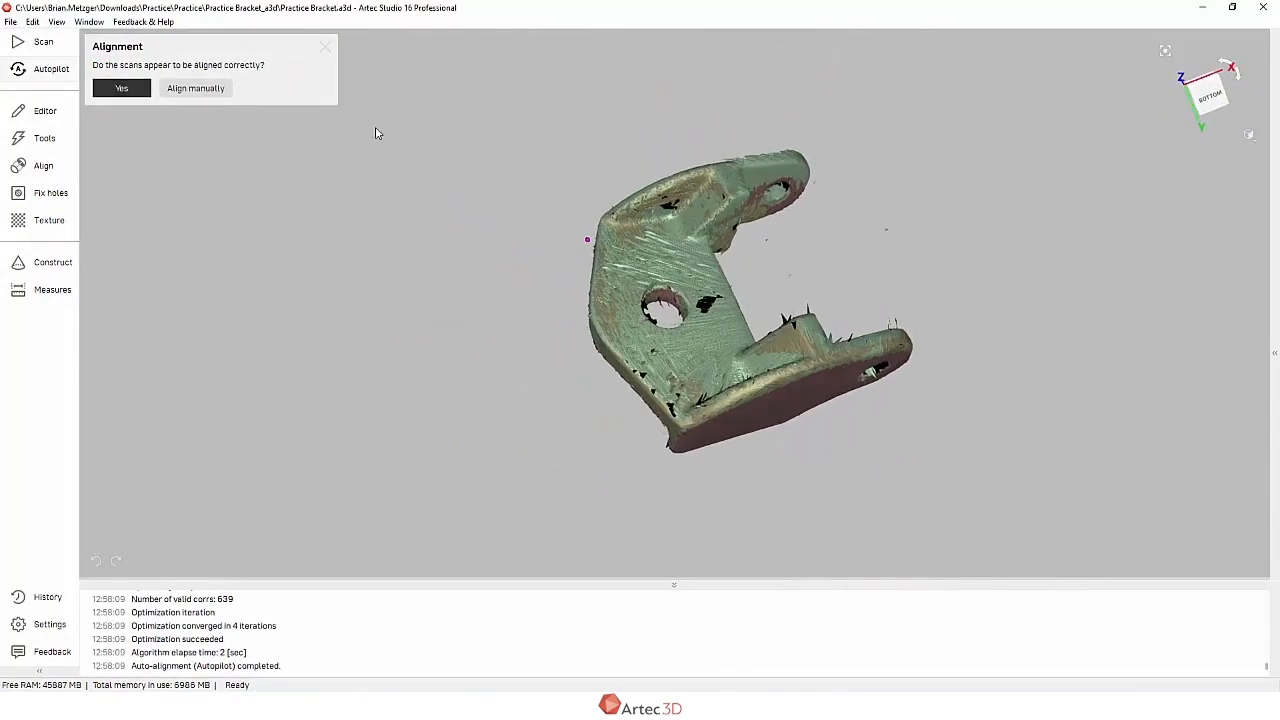
pyautogui.click(120, 88)
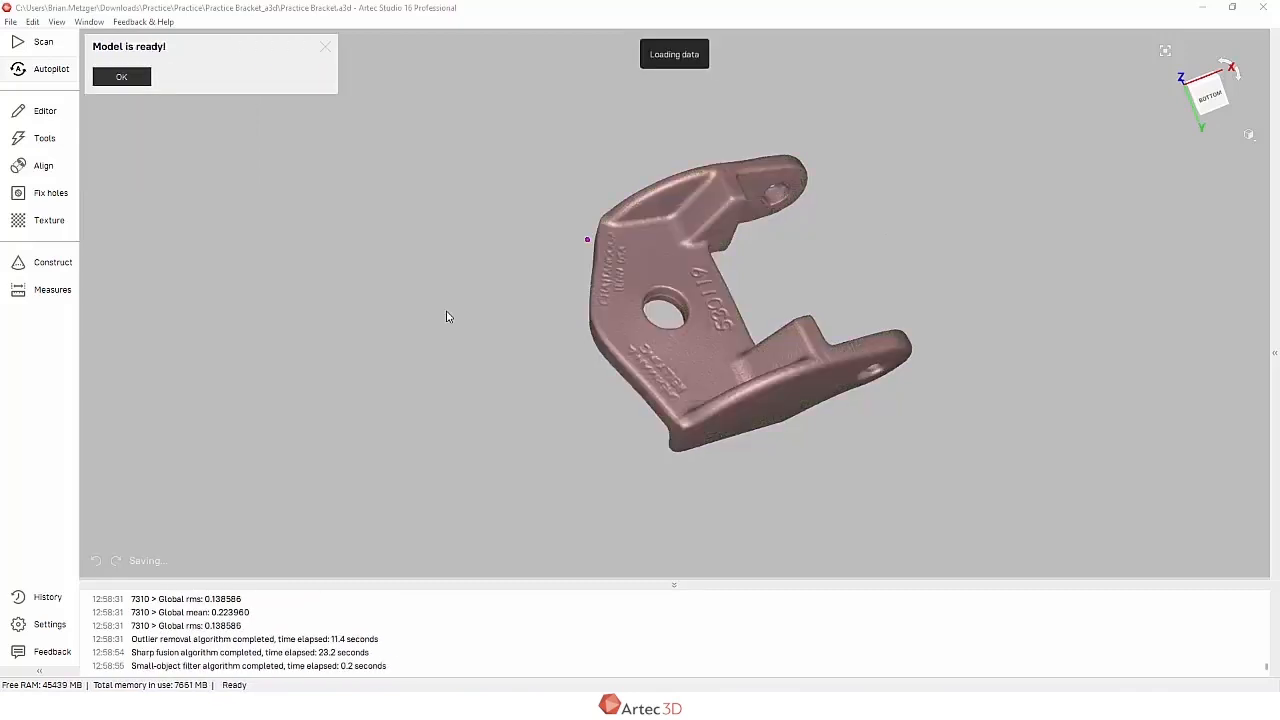
# Step: Dismiss the Model is ready message and rotate in close on the embossed lettering
pyautogui.click(120, 76)
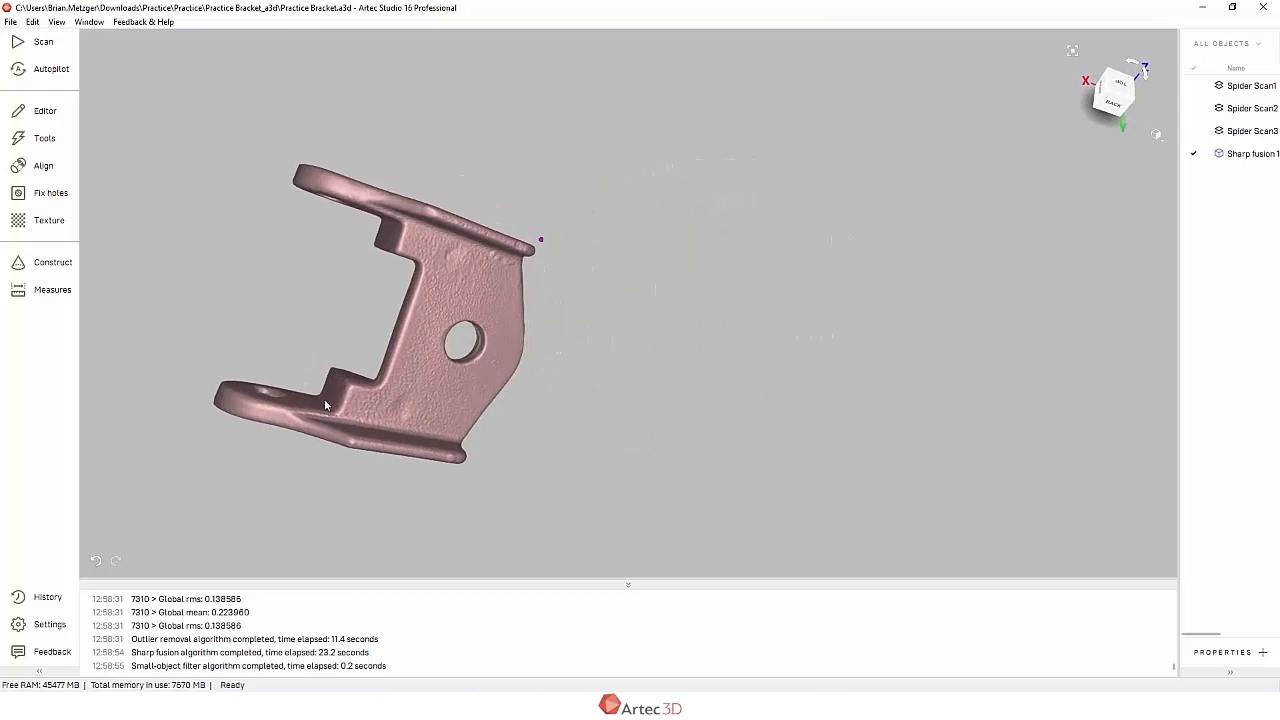
pyautogui.moveTo(324, 404); pyautogui.dragTo(862, 362)
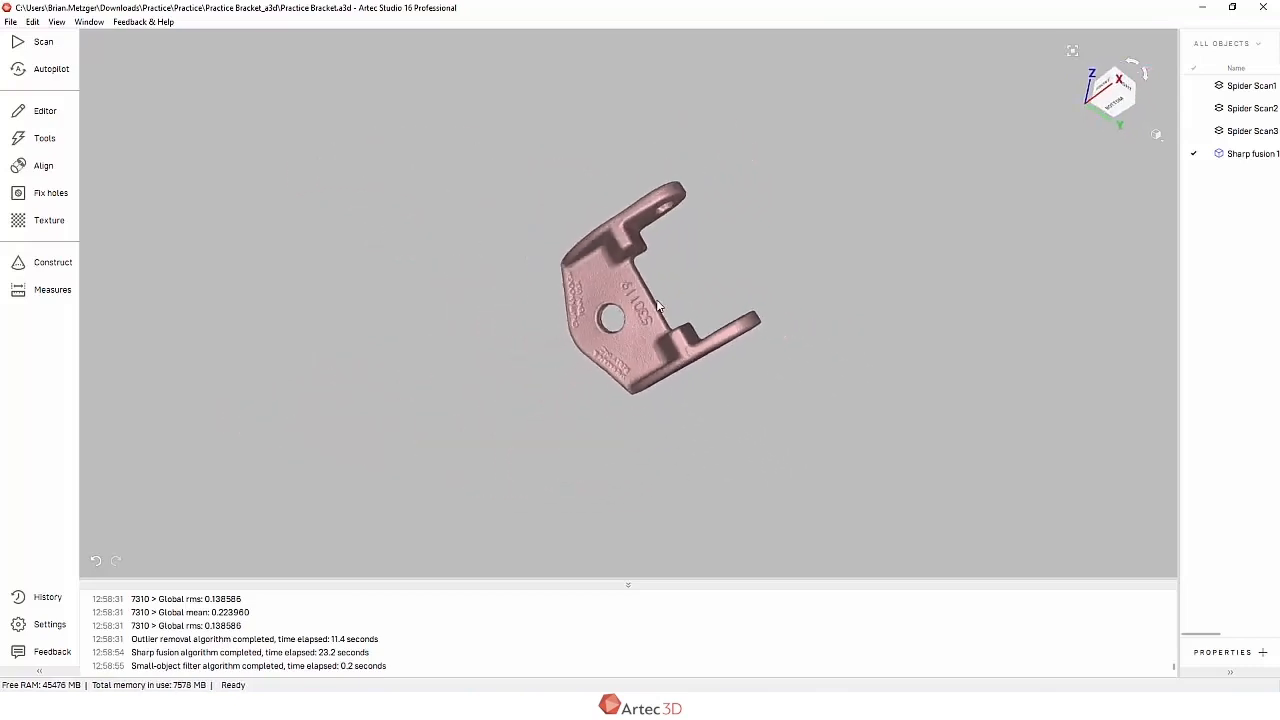
pyautogui.scroll(3)
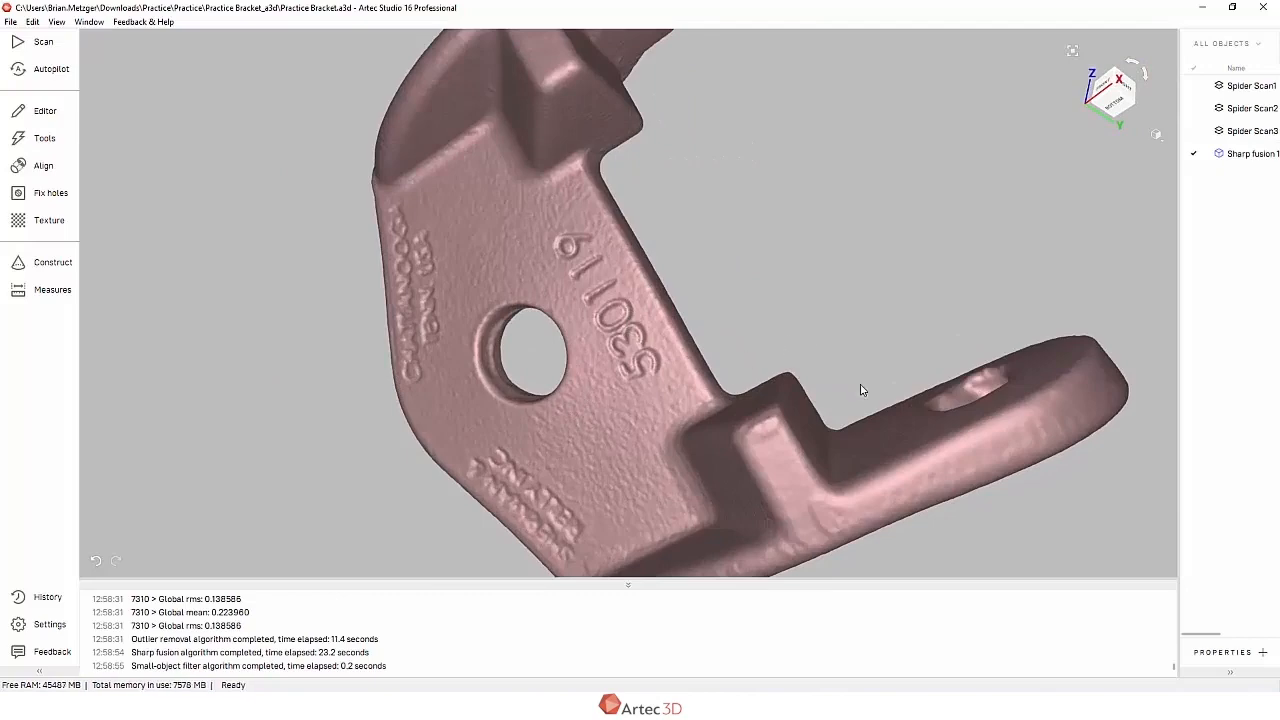